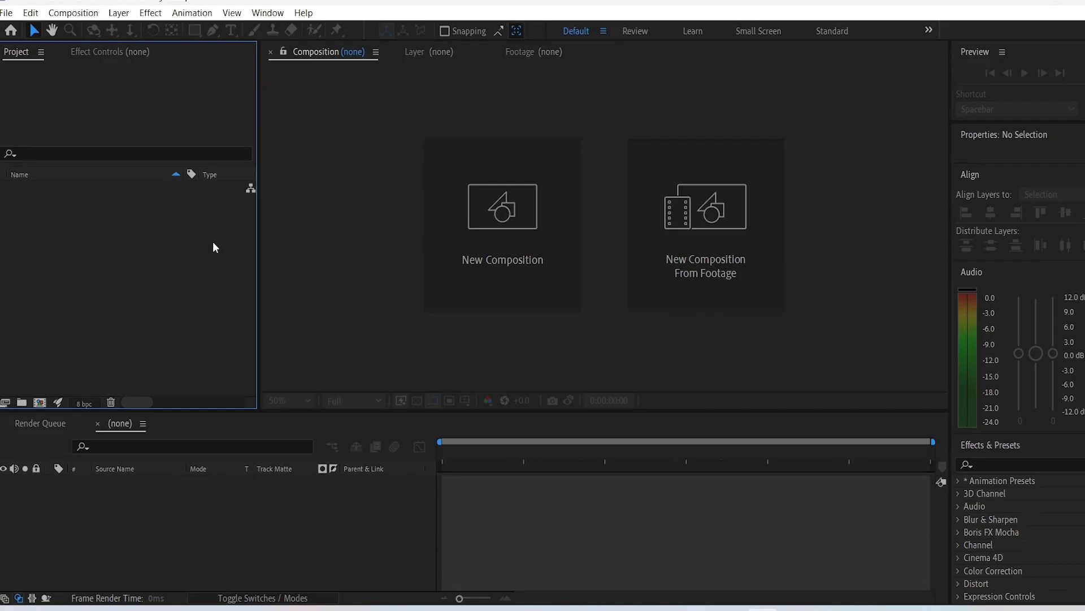
{"action": "mouse_move", "coordinate": [125, 253]}
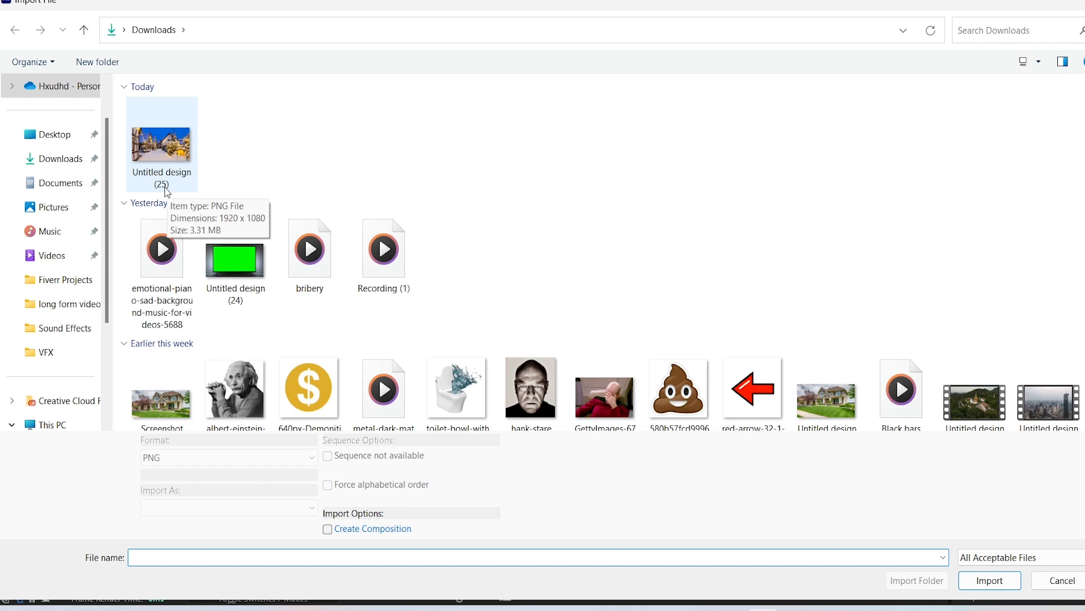
Import 'Untitled design (25)' as a single still image with PNG Sequence unchecked
{"action": "scroll", "scroll_direction": "down", "scroll_amount": 3}
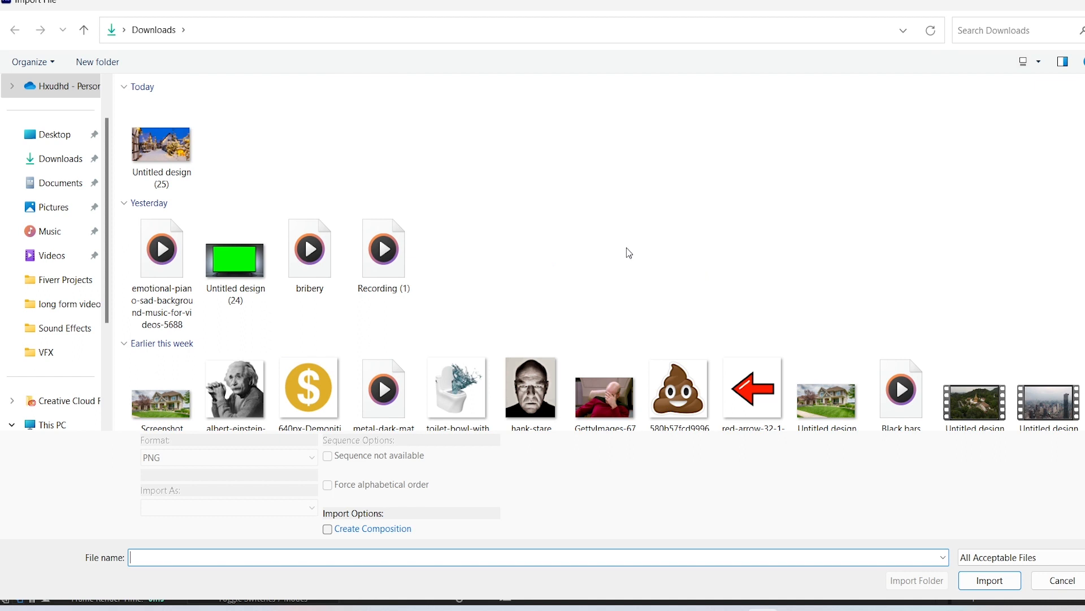
{"action": "mouse_move", "coordinate": [626, 236]}
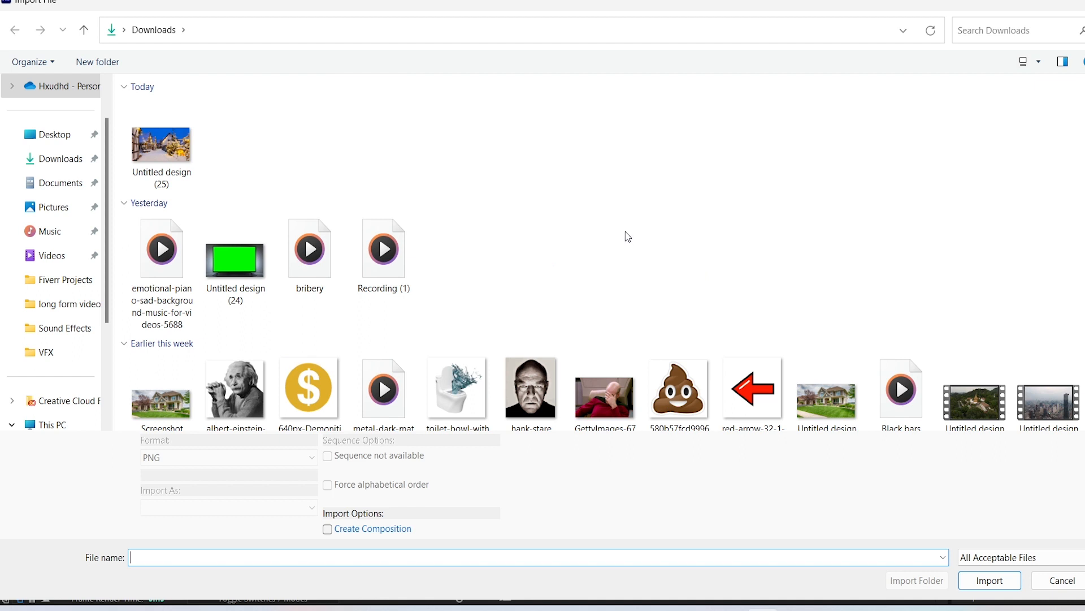
{"action": "mouse_move", "coordinate": [371, 192]}
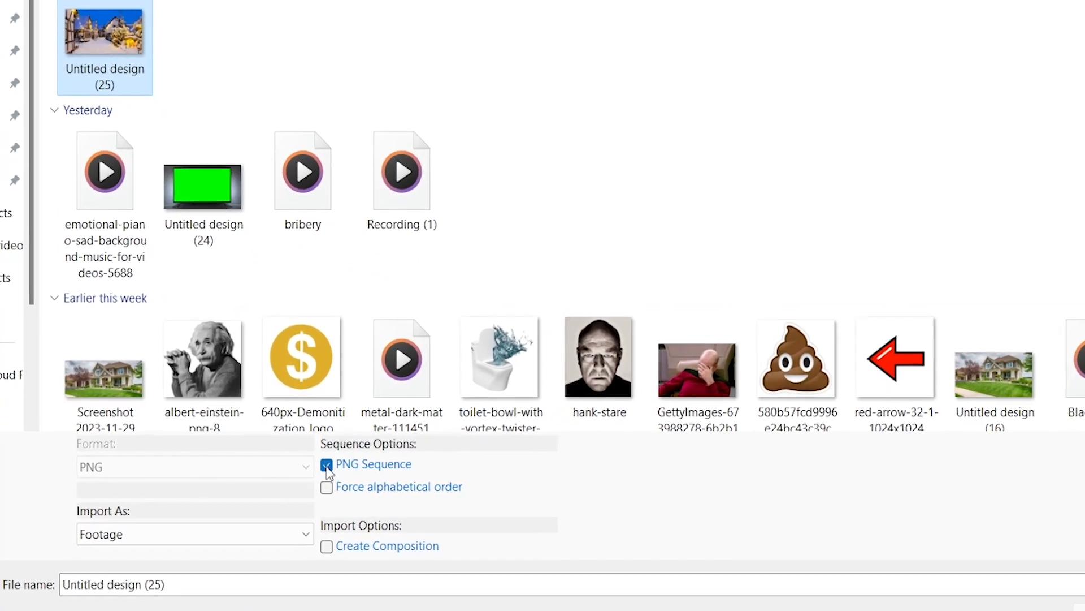
{"action": "left_click", "coordinate": [326, 464]}
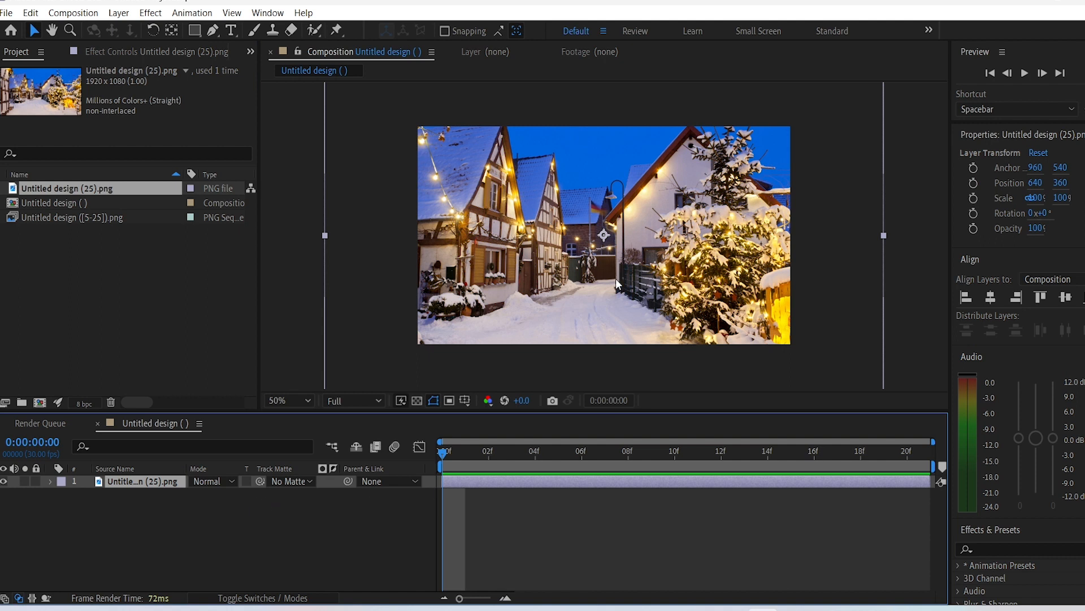
{"action": "mouse_move", "coordinate": [684, 372]}
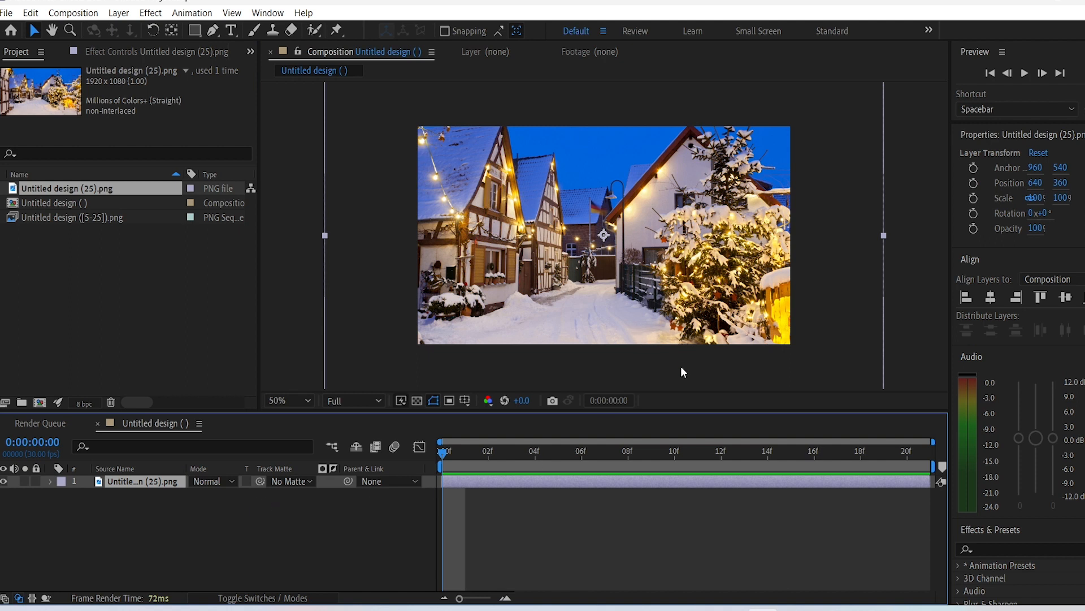